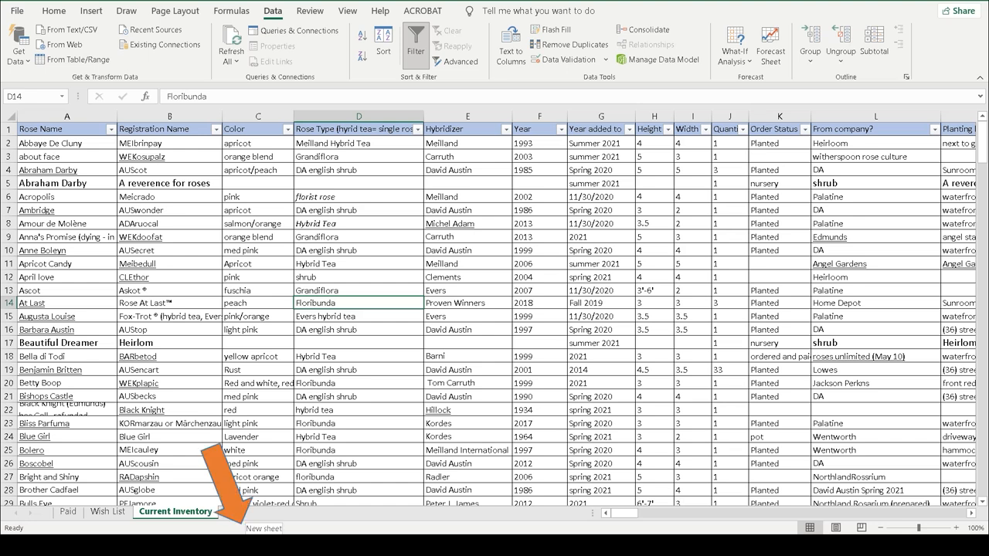
Add a new blank worksheet and rename its tab to 'test'
left_click(264, 528)
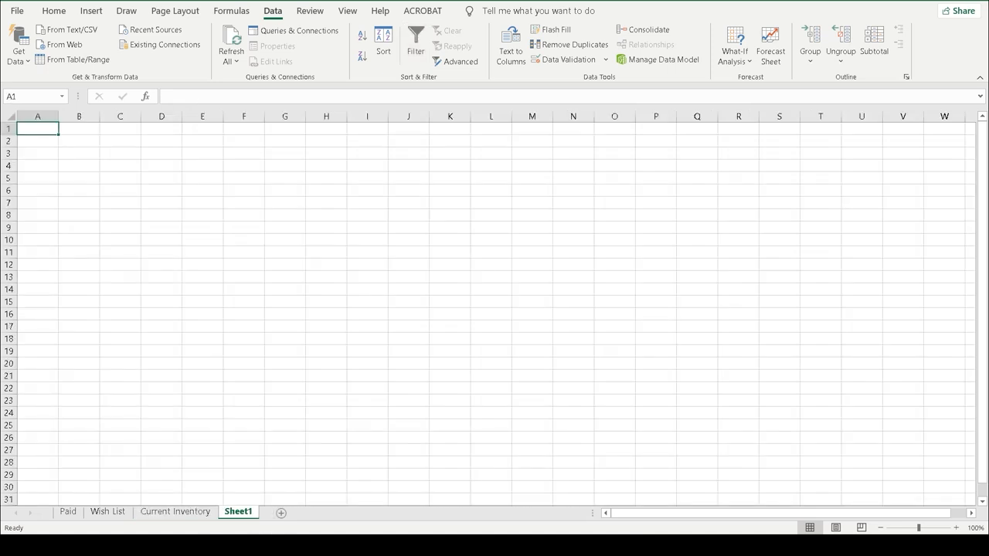
right_click(238, 512)
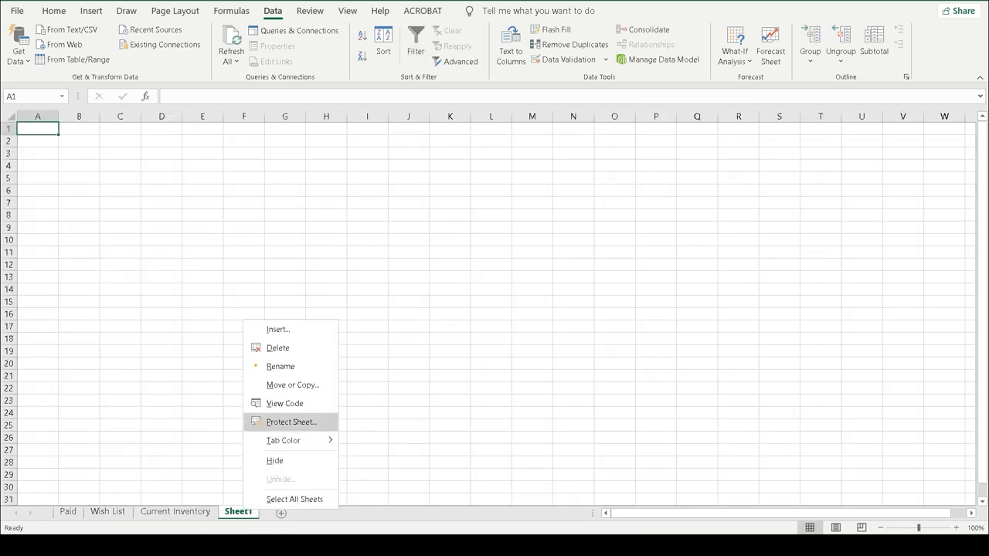
left_click(279, 366)
type("test")
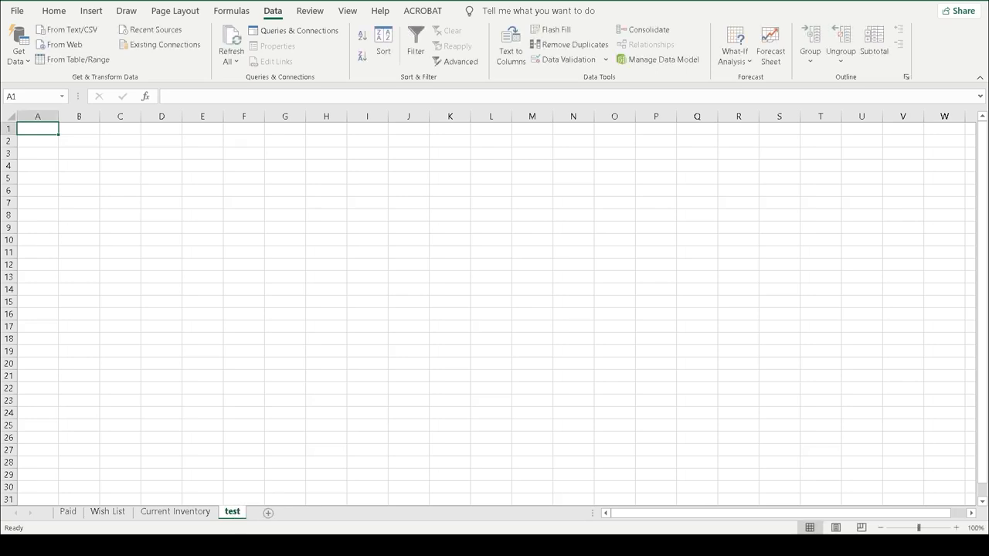
Return to Current Inventory, scroll the rose list and select the Claire Austin row
left_click(175, 511)
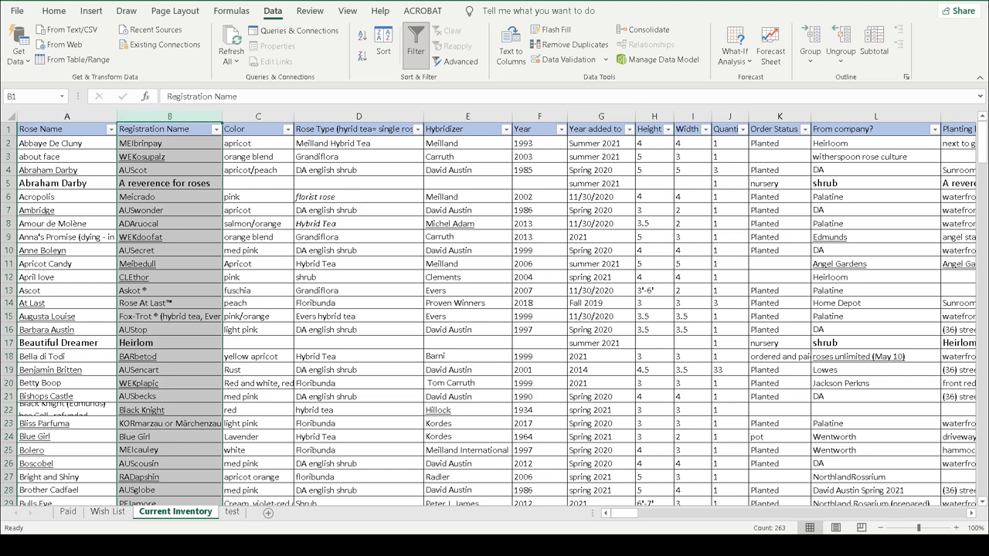
scroll("down", 3)
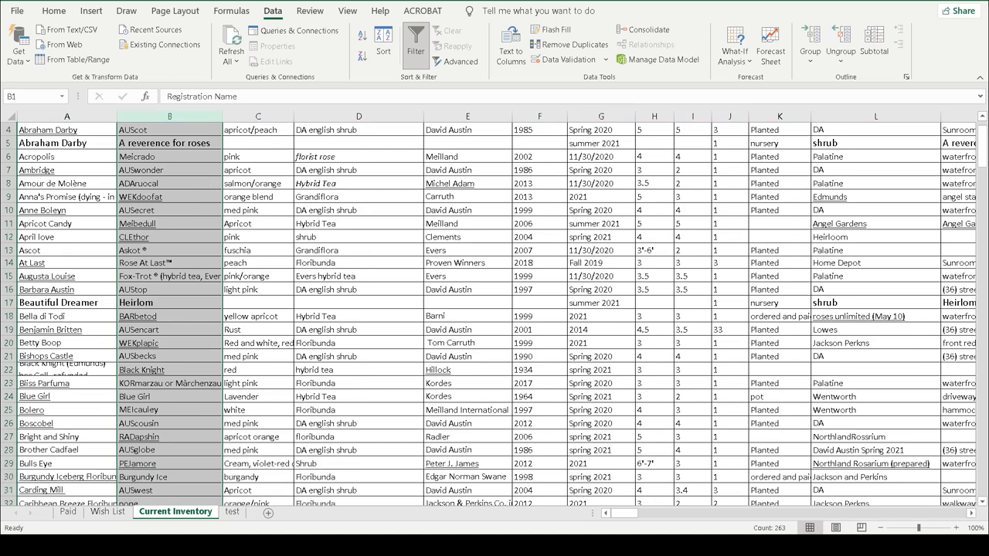
scroll("down", 3)
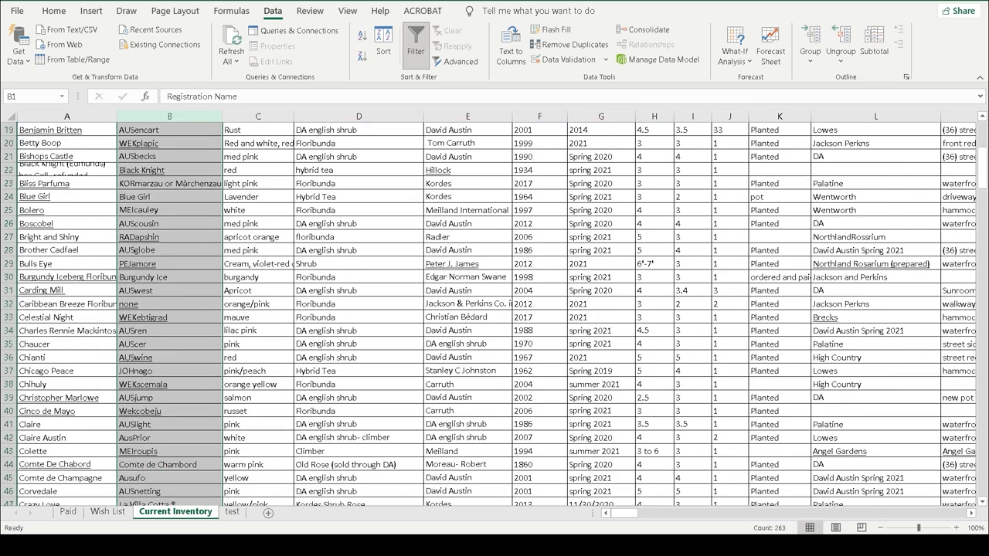
scroll("down", 3)
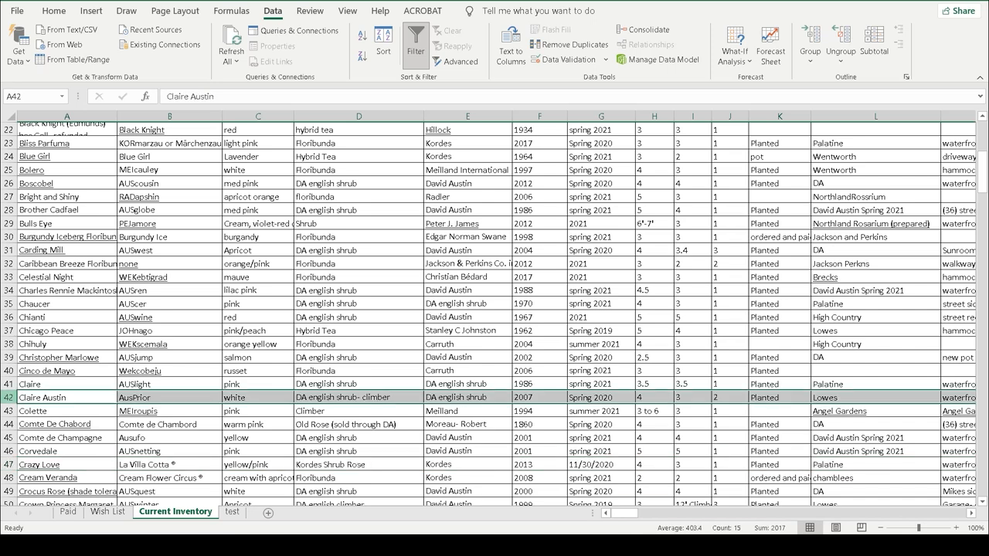
left_click(66, 384)
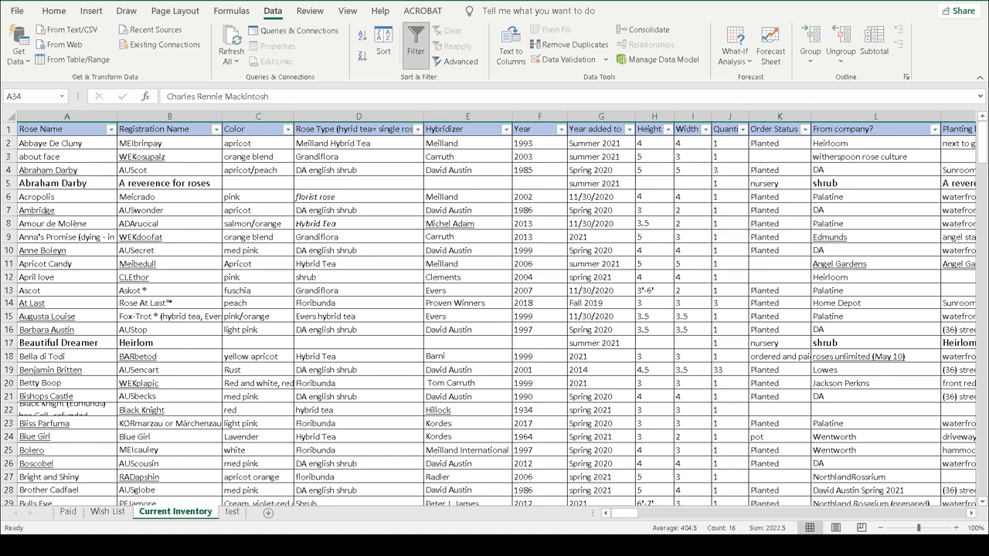
Copy D7's plain formatting onto Hybrid Tea in D8 and select the Hybridizer column
left_click(257, 129)
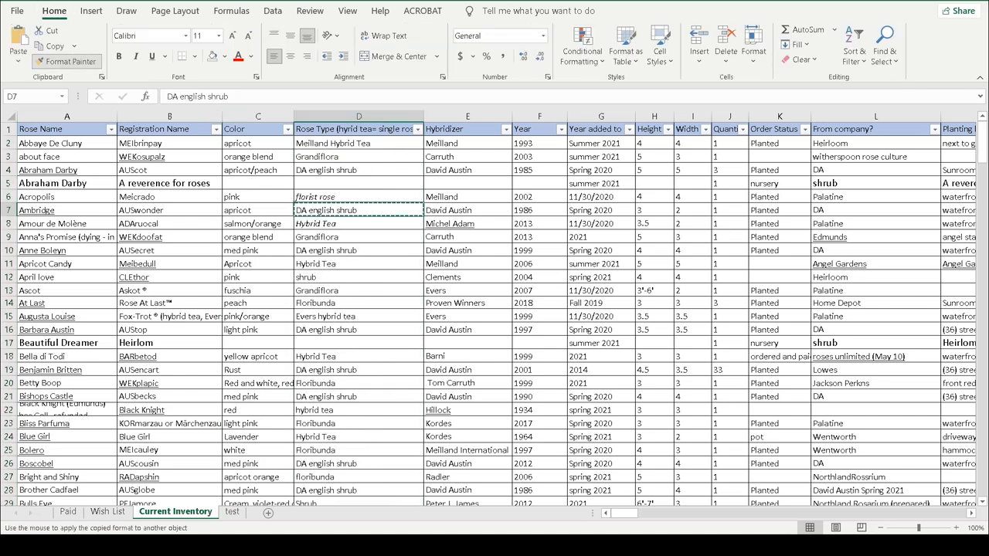
left_click(357, 223)
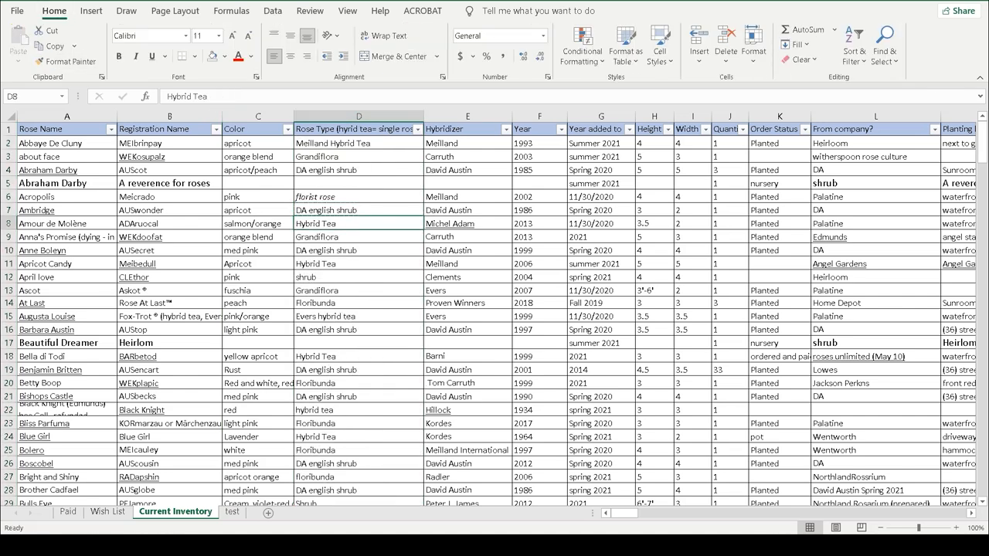
left_click(467, 129)
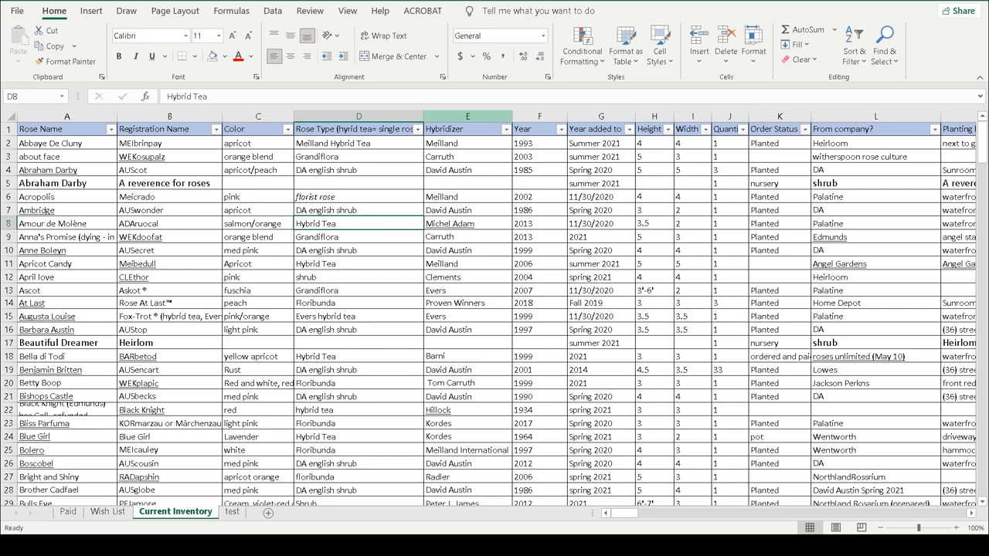
left_click(467, 129)
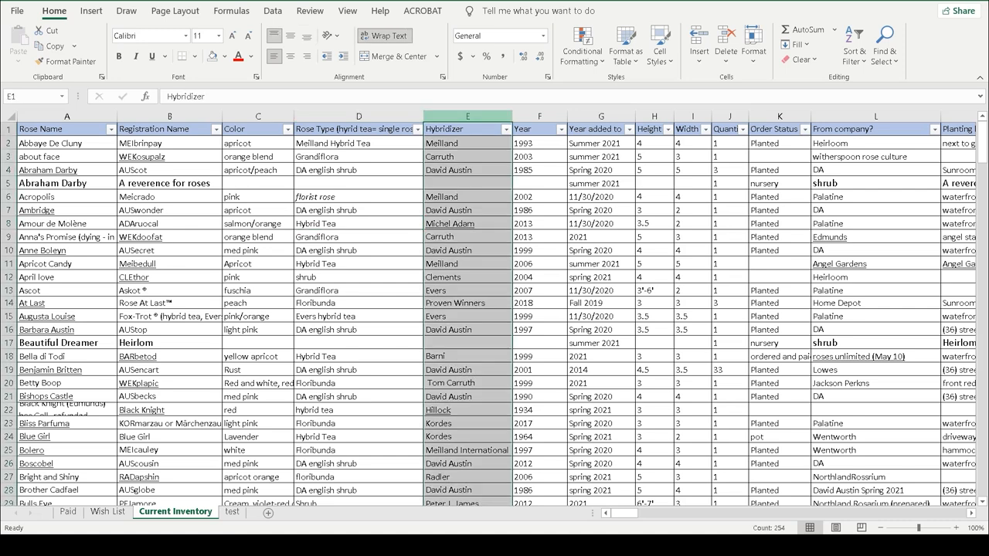
left_click(467, 129)
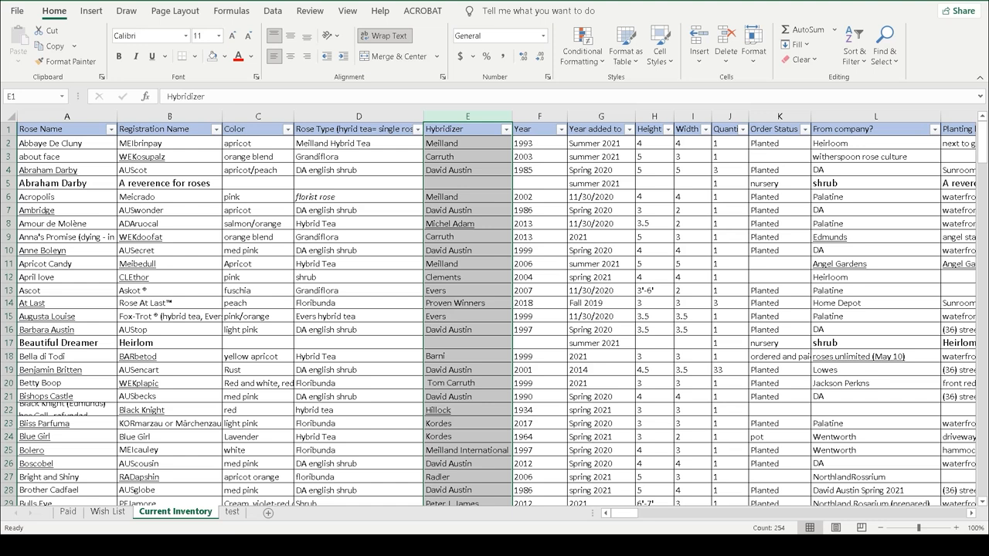
Filter Hybridizer by 'mei' to show Meilland roses, then clear the filter
left_click(503, 129)
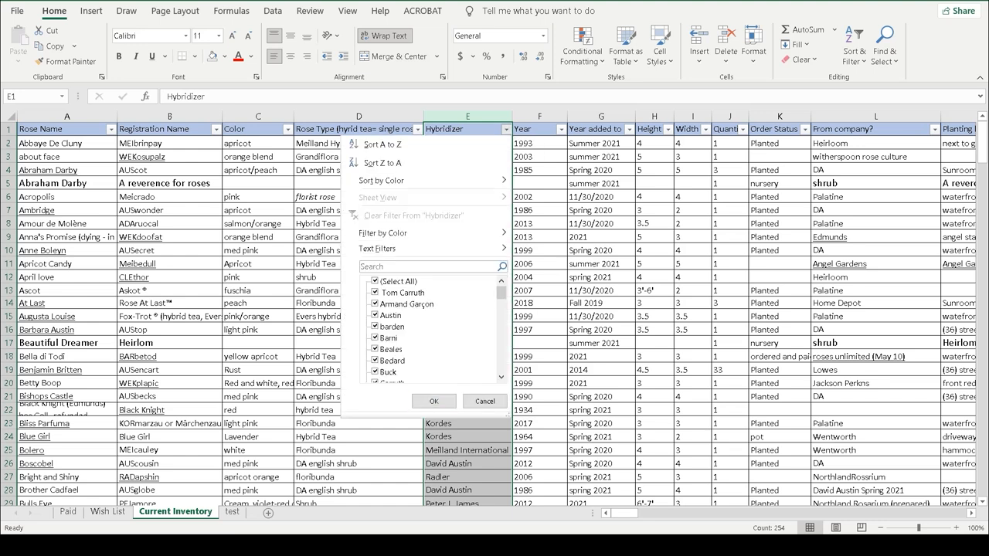
type("mei")
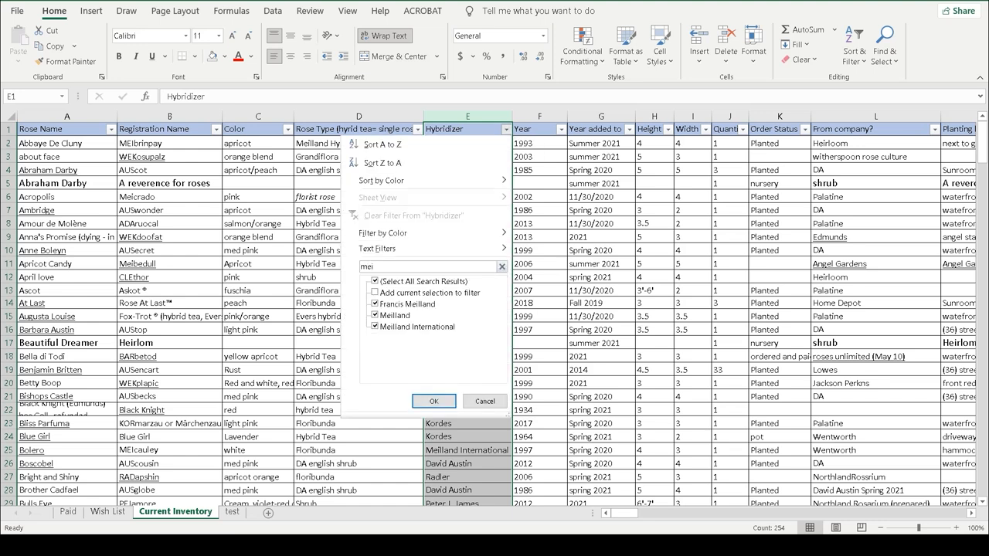
left_click(434, 401)
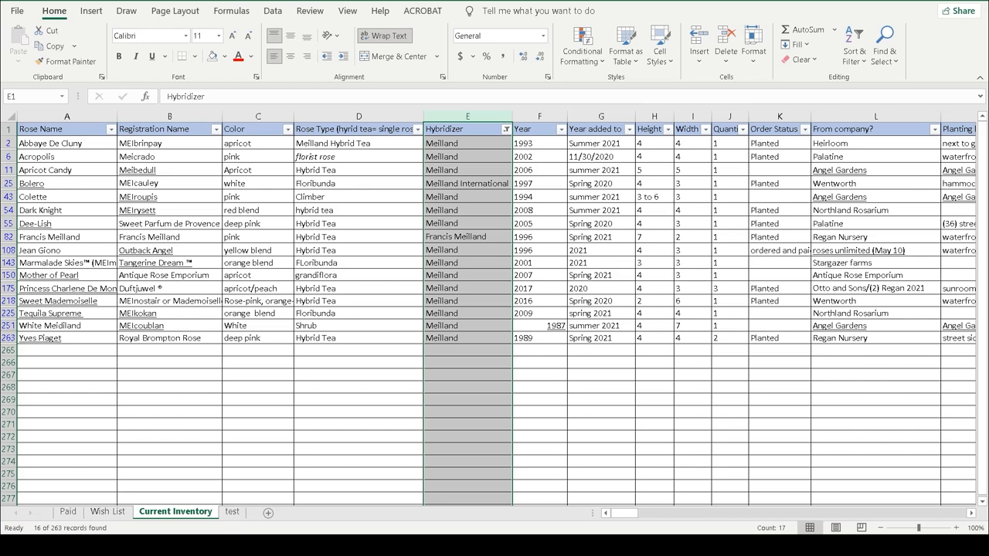
left_click(506, 129)
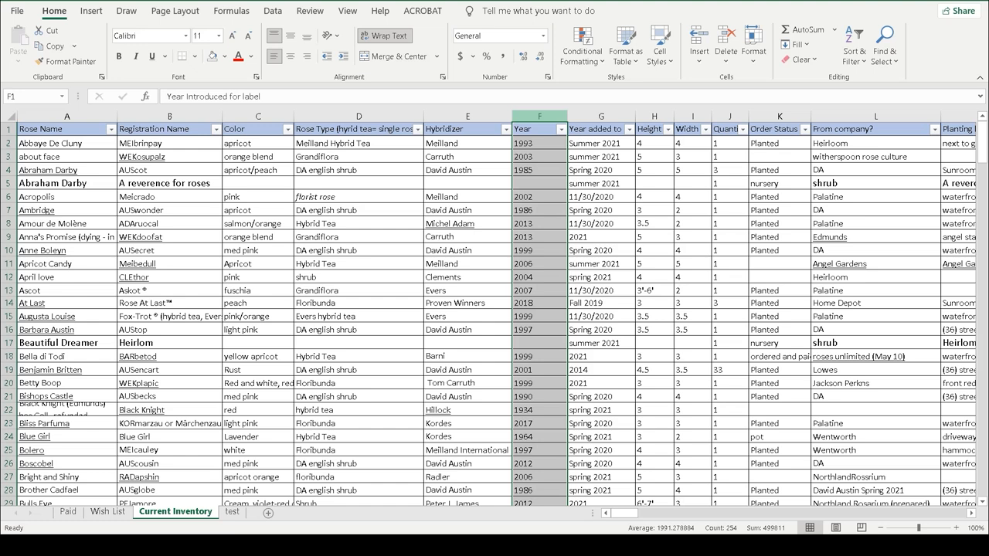
left_click(554, 129)
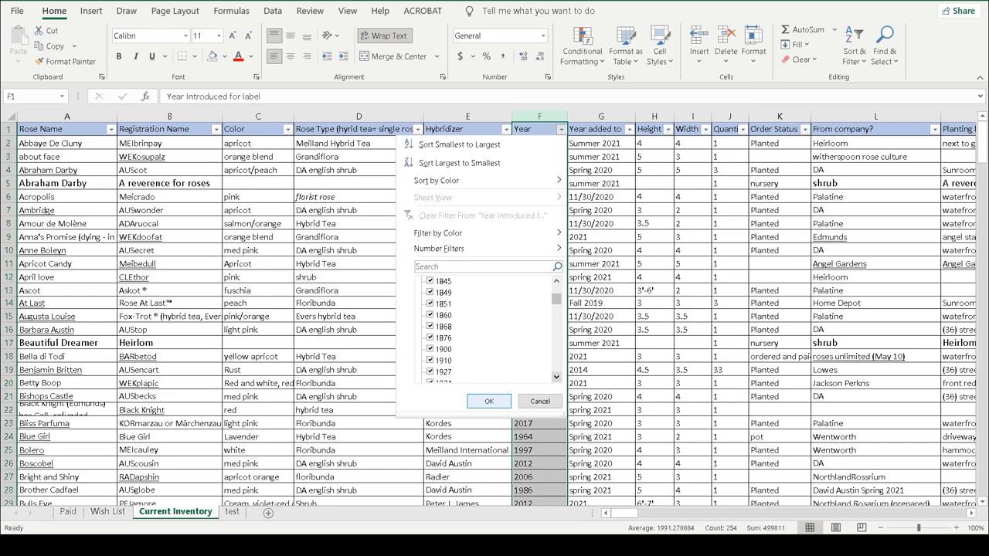
left_click(488, 401)
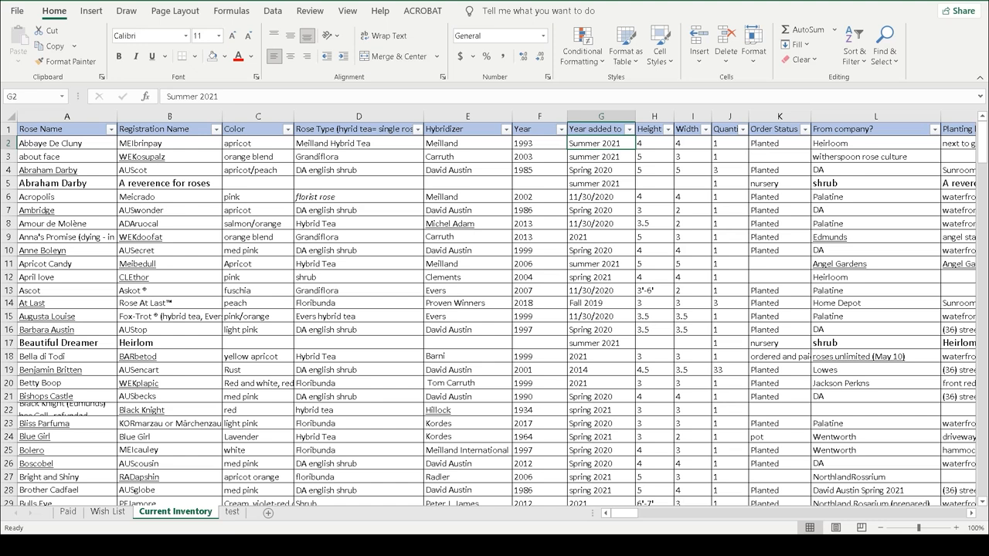
left_click(625, 129)
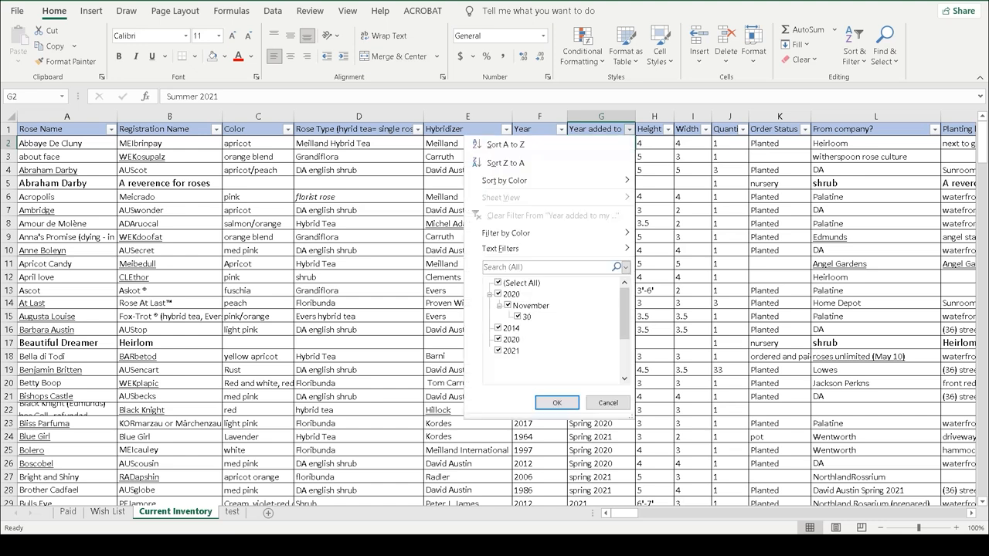
scroll("down", 3)
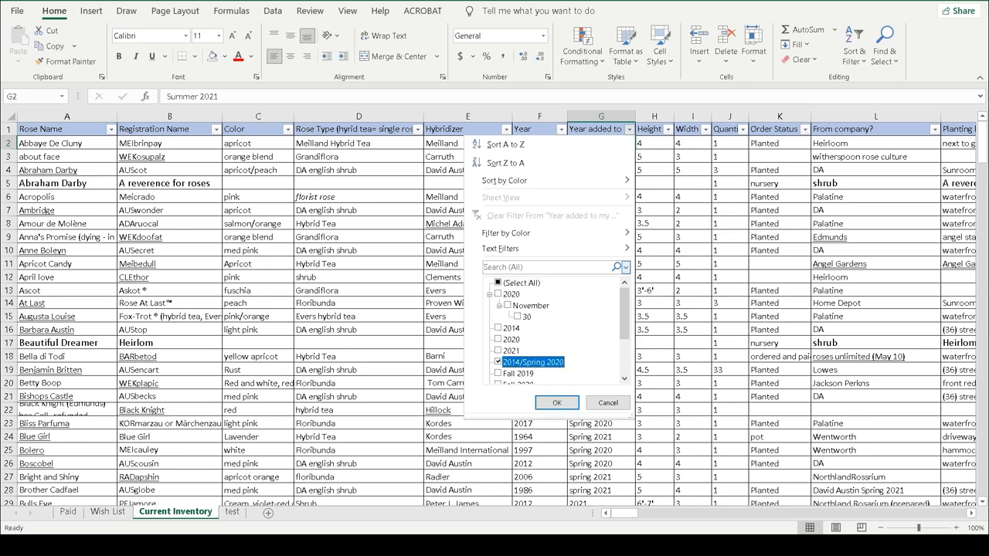
left_click(555, 403)
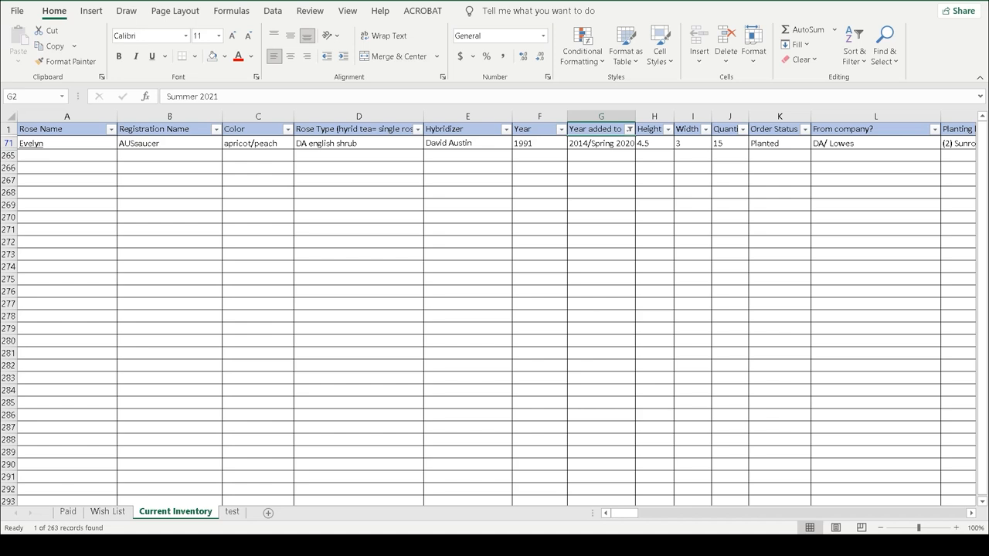
left_click(629, 129)
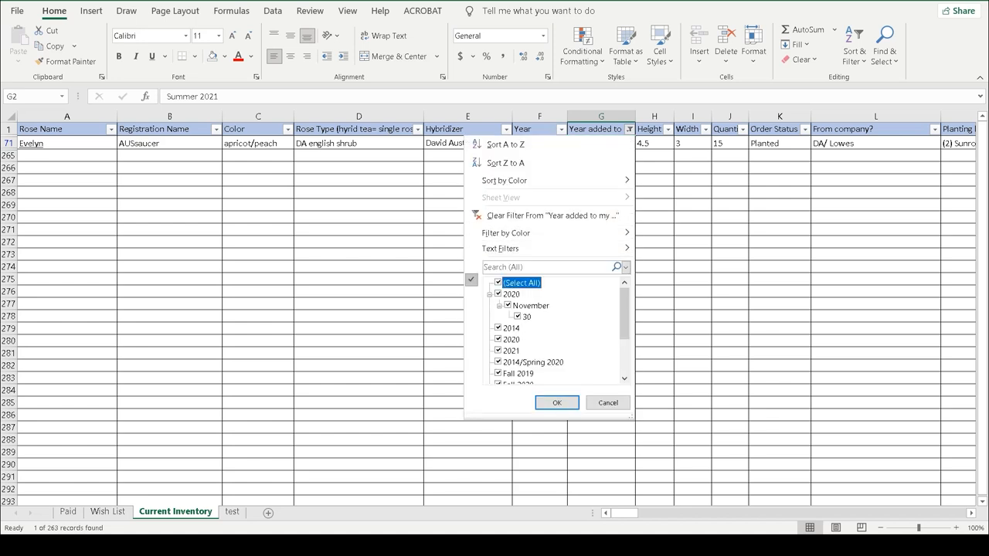
left_click(556, 402)
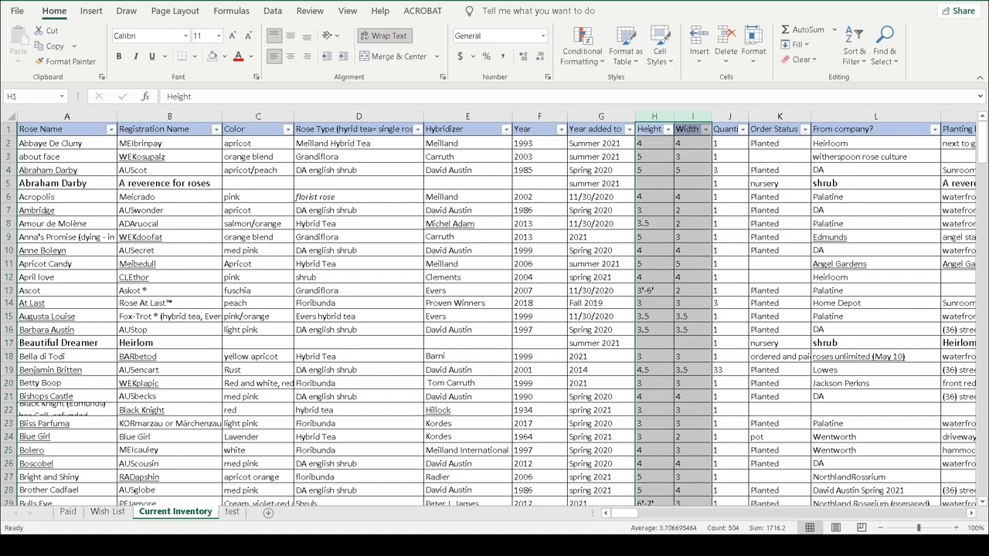
left_click(728, 129)
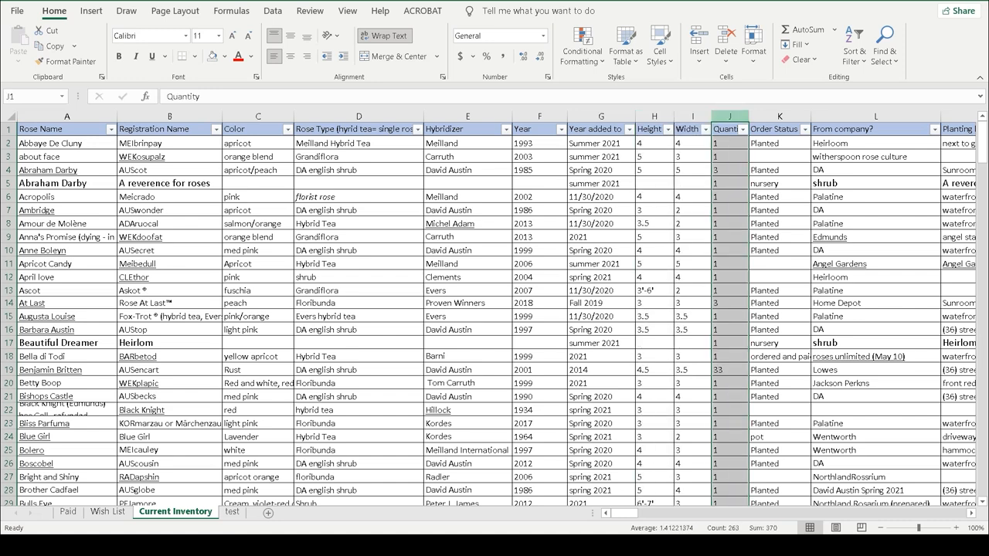
left_click(779, 129)
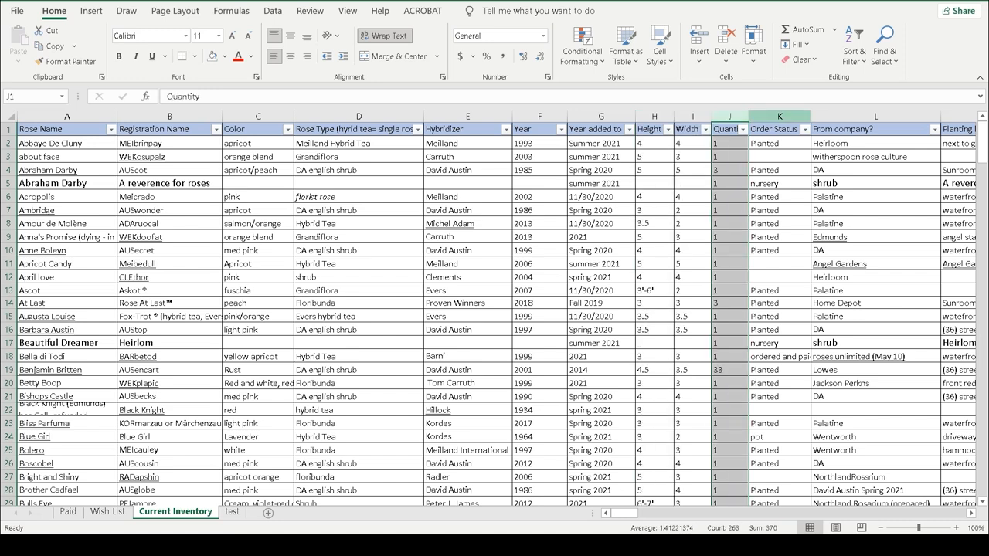
left_click(779, 129)
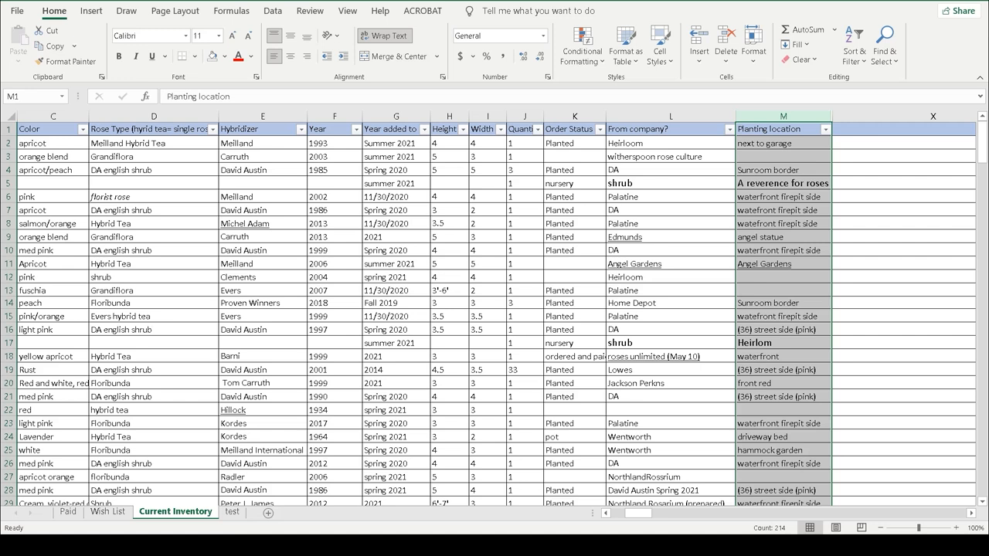
mouse_move(827, 129)
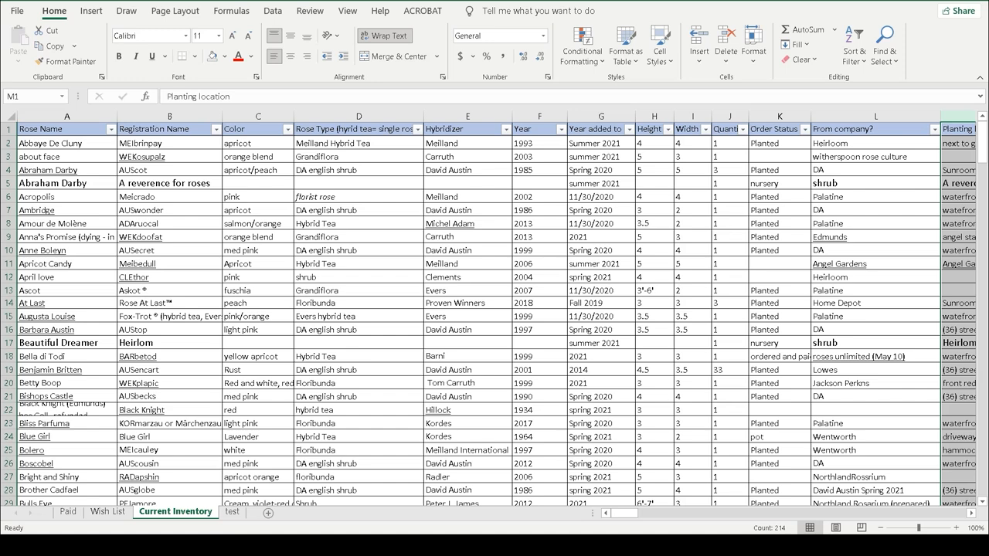
Shade blank cells C5:E5 and the empty Order Status cells orange
left_click(66, 129)
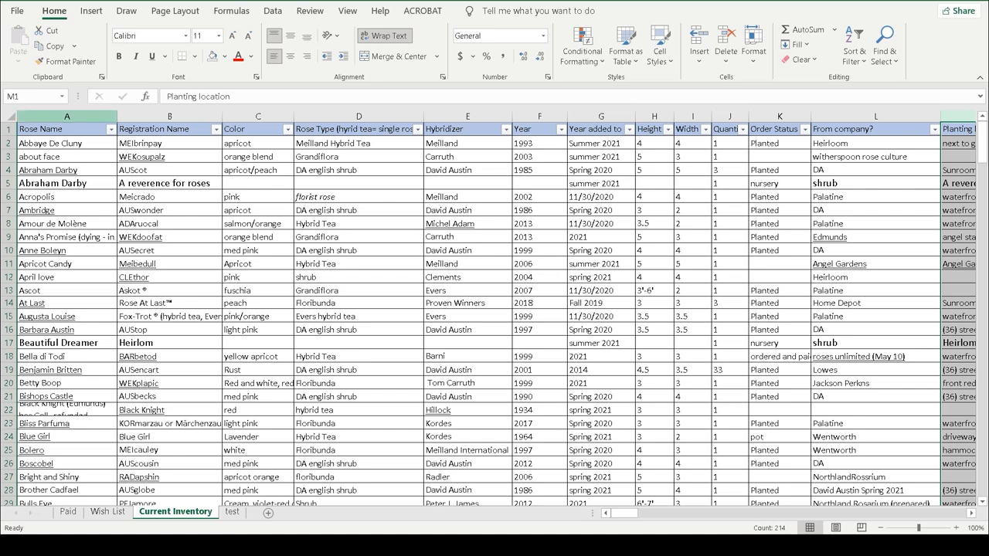
left_click(66, 129)
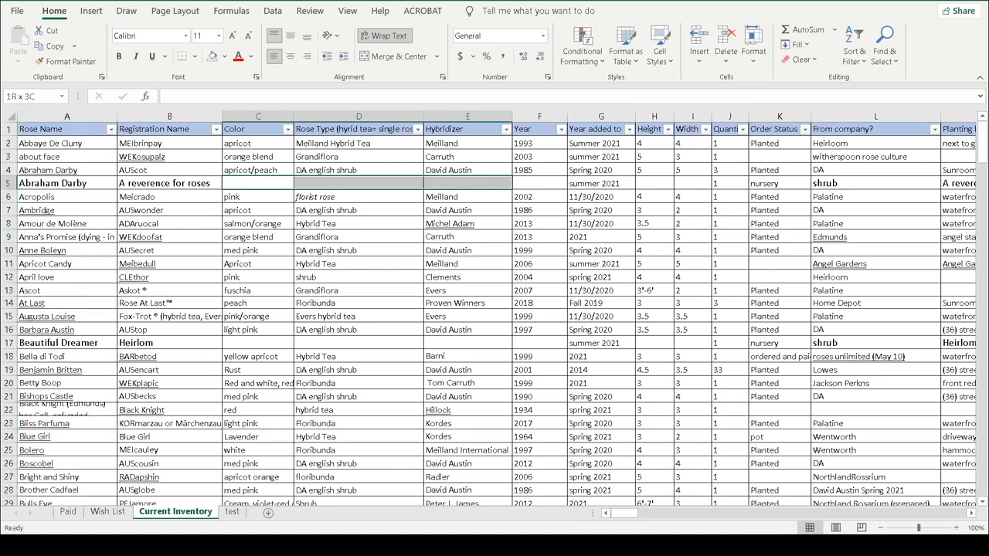
left_click(225, 56)
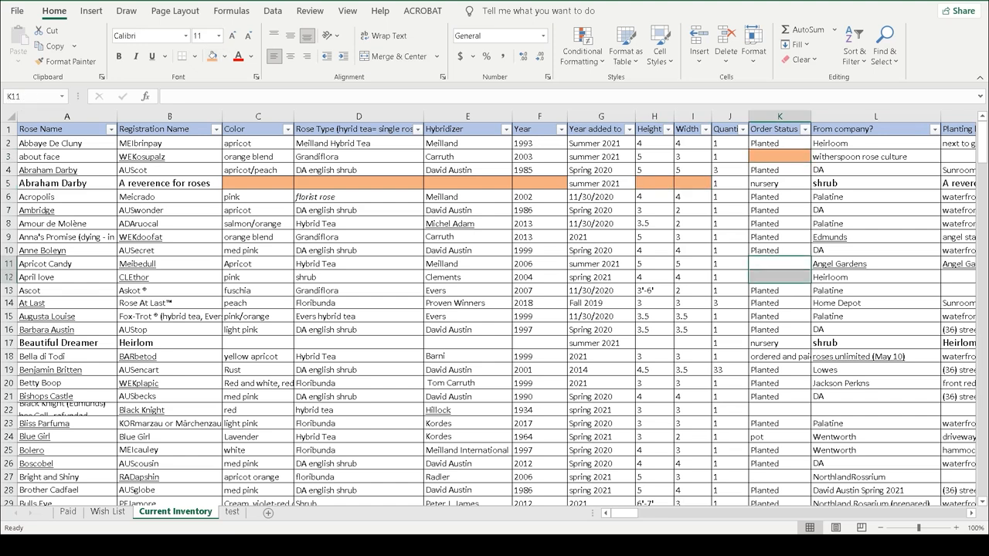
left_click(779, 276)
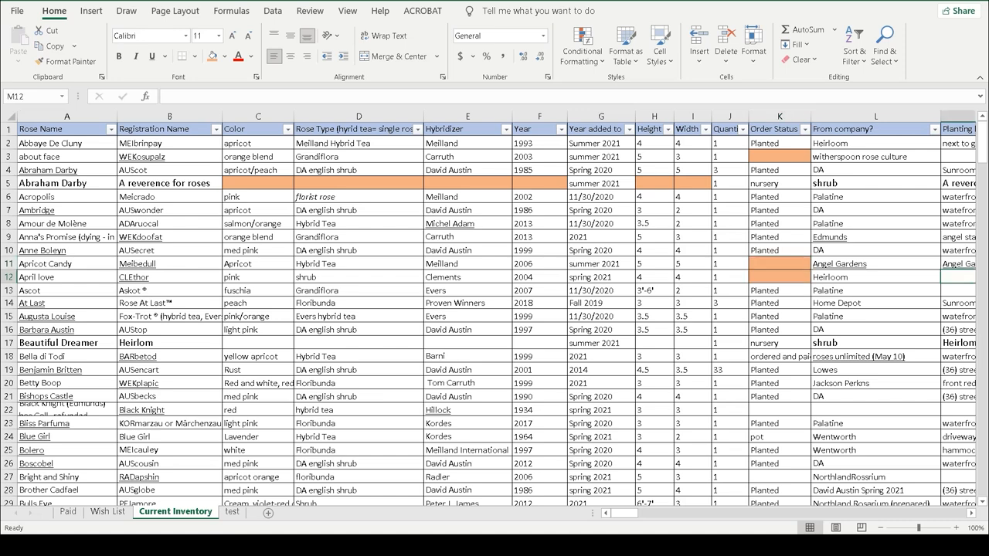
scroll("right", 3)
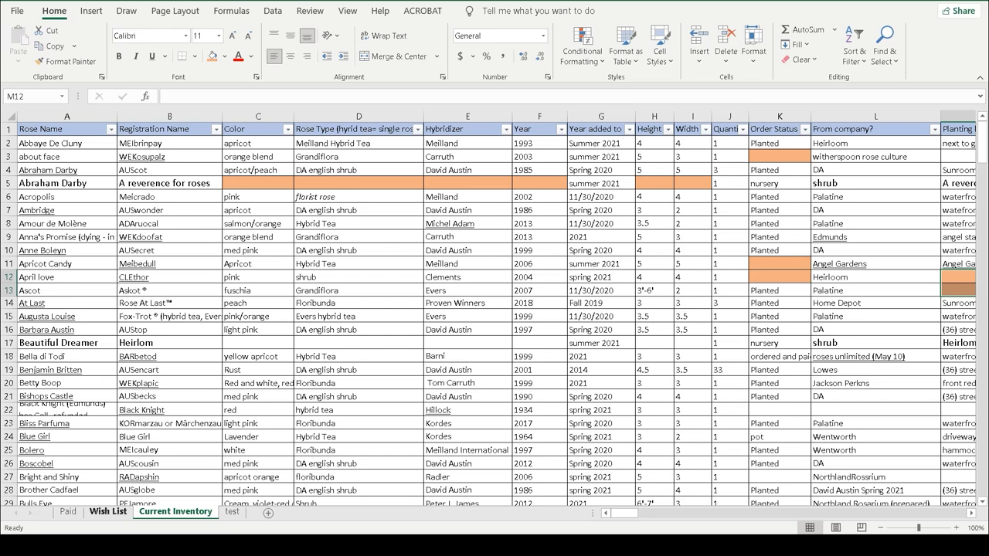
Look at the Wish List sheet's second row, then switch to the Paid sheet
left_click(108, 512)
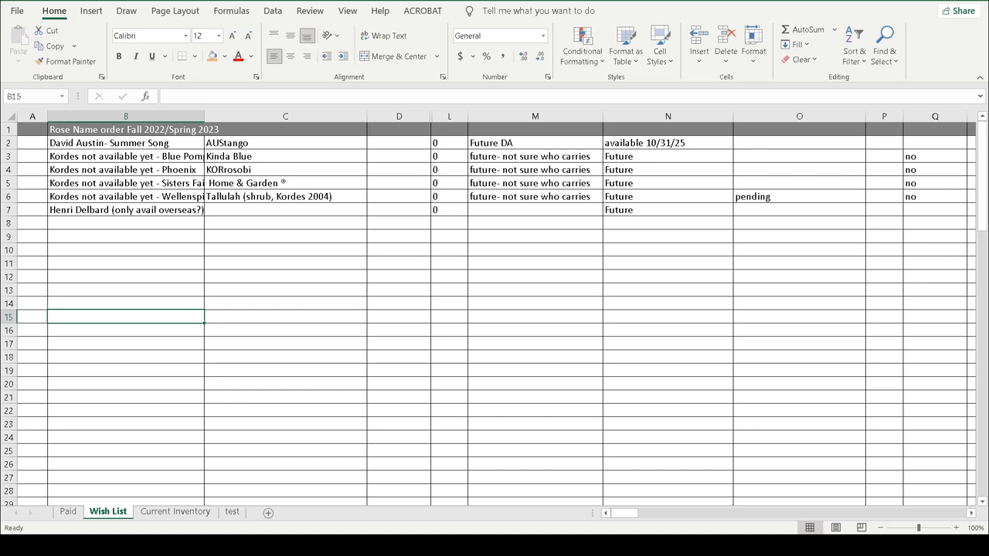
left_click(534, 142)
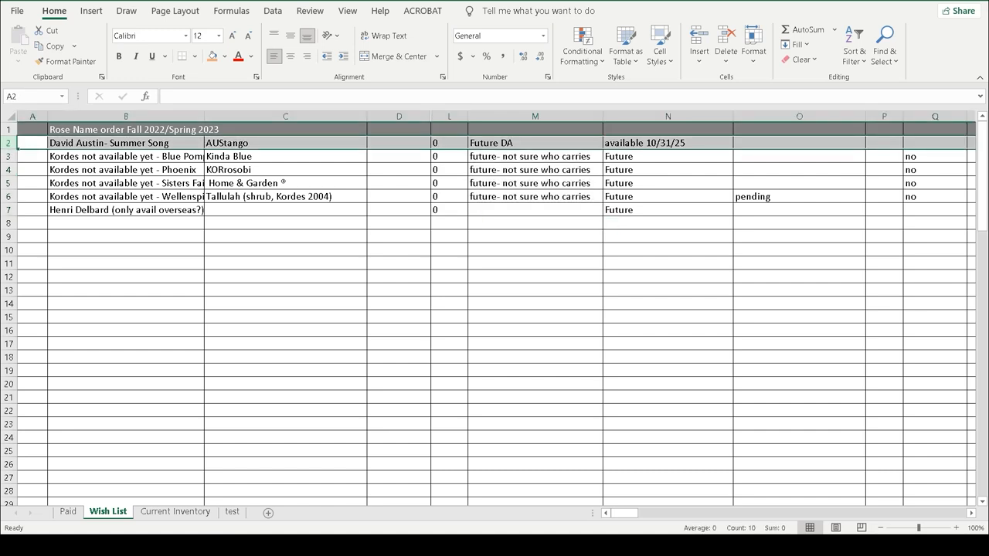
left_click(67, 512)
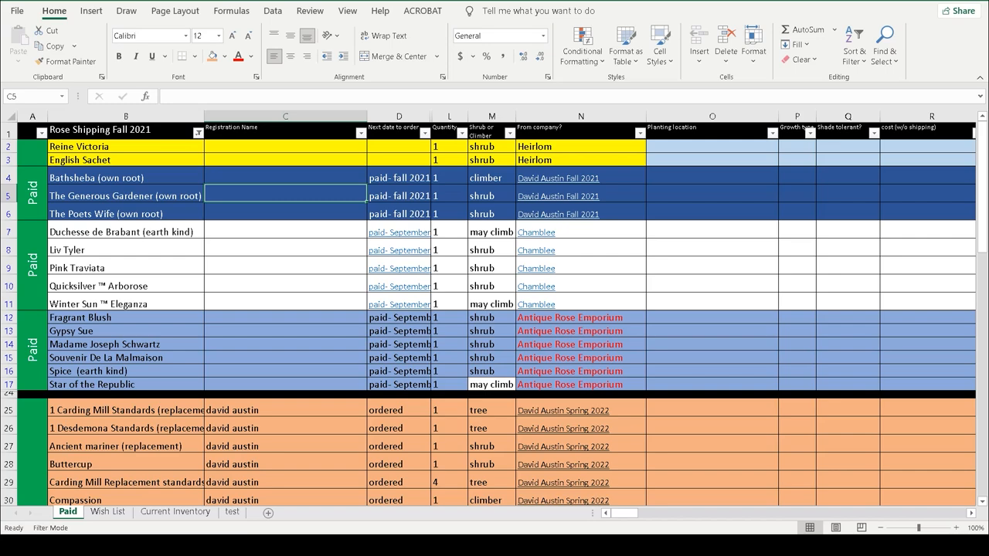
Scroll down the Paid sheet, then switch back to the Current Inventory tab
scroll("down", 3)
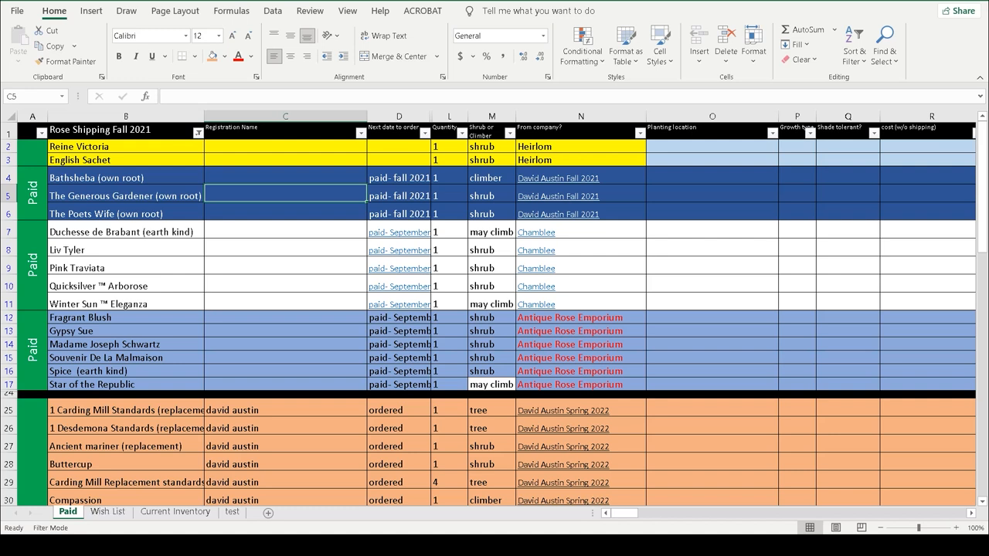
left_click(174, 511)
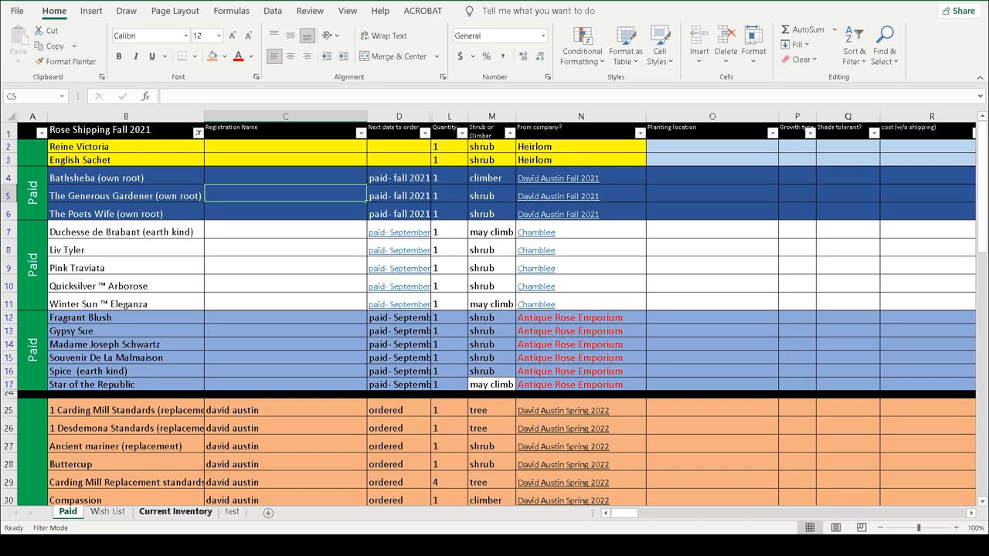
left_click(175, 512)
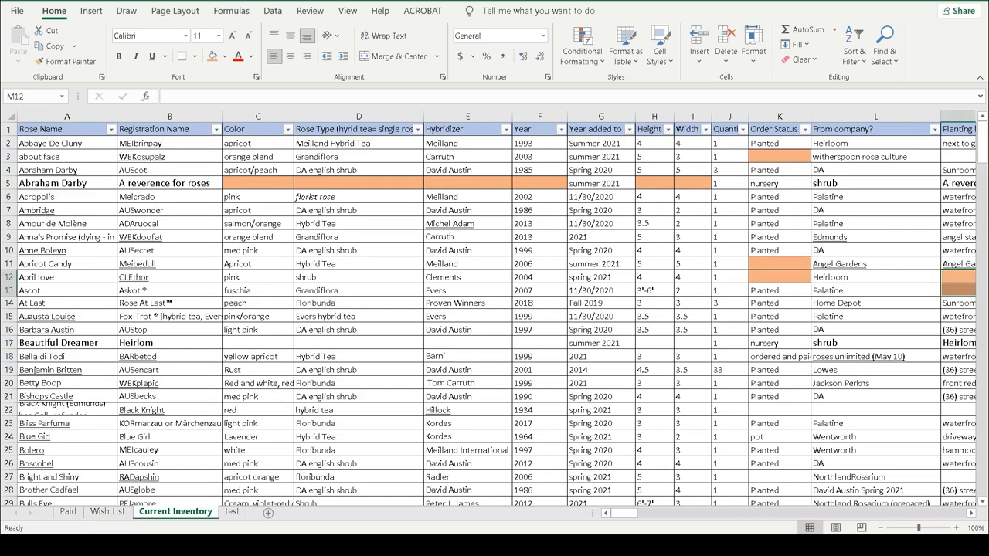
Delete the empty 'test' sheet from its tab's context menu
right_click(231, 511)
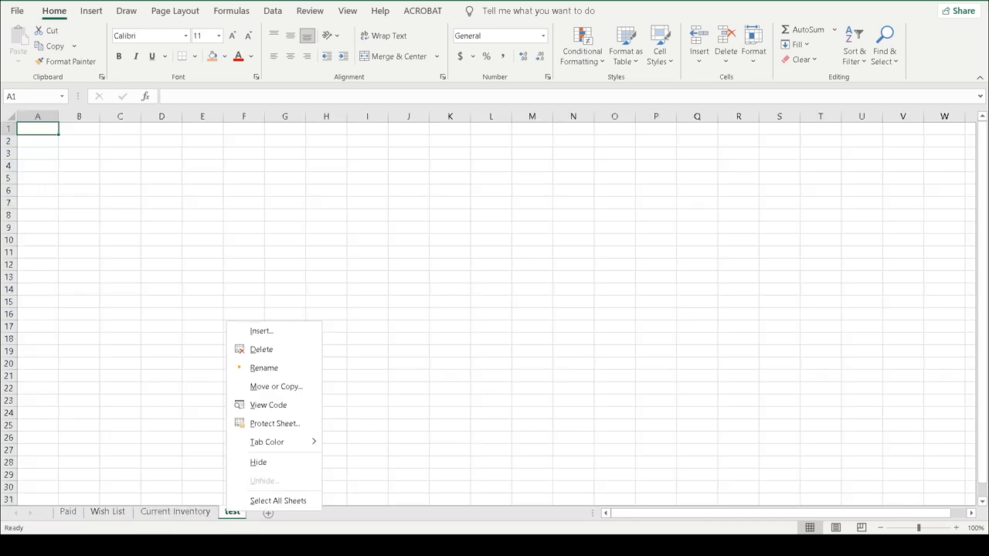
left_click(175, 510)
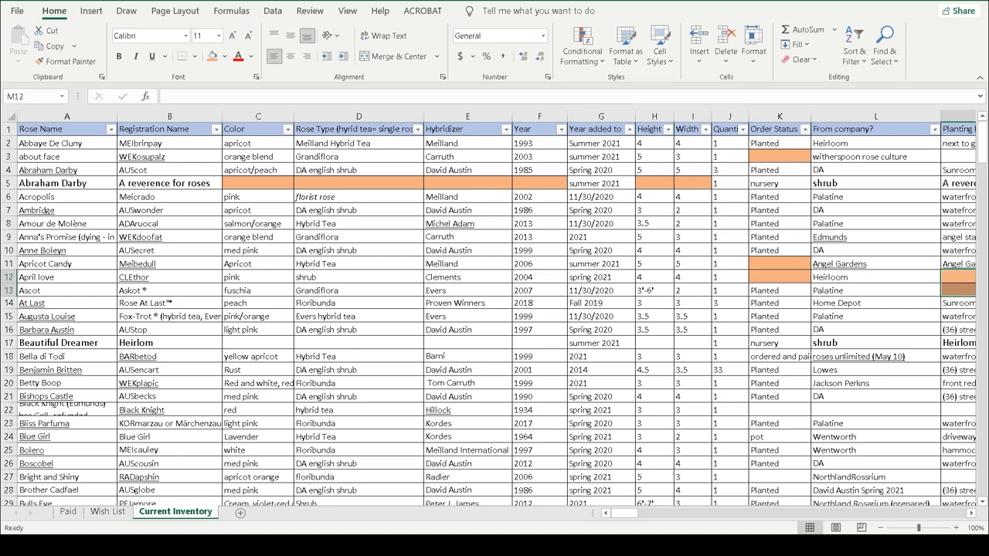
Insert column C headed Root Stock with own root, Dr. Huey, Multiflora and Fortuniana
right_click(257, 129)
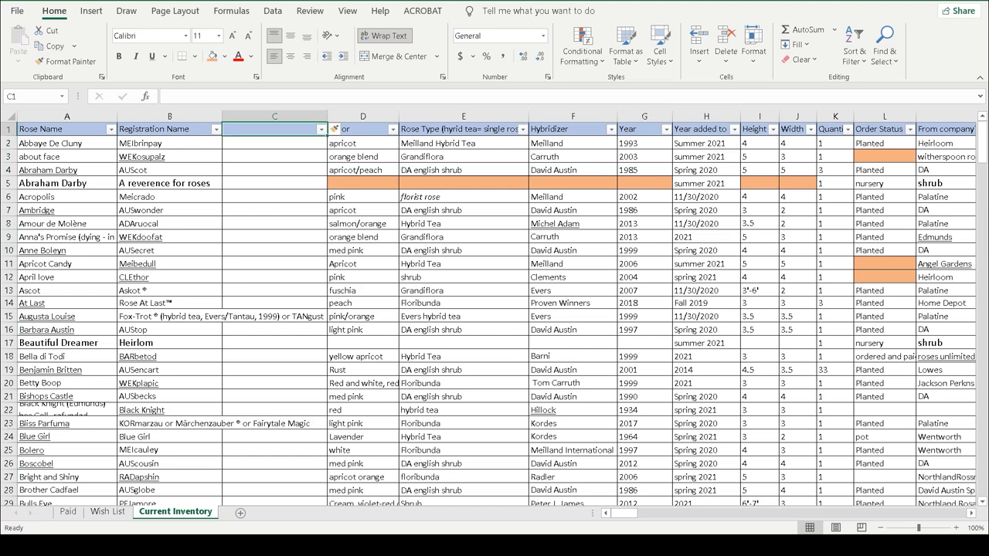
type("Root Stock")
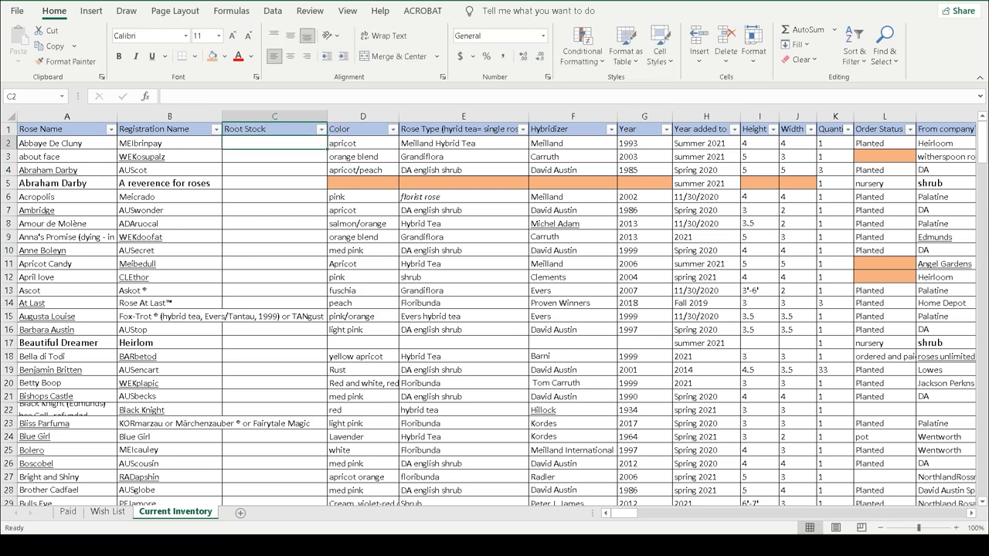
type("own root")
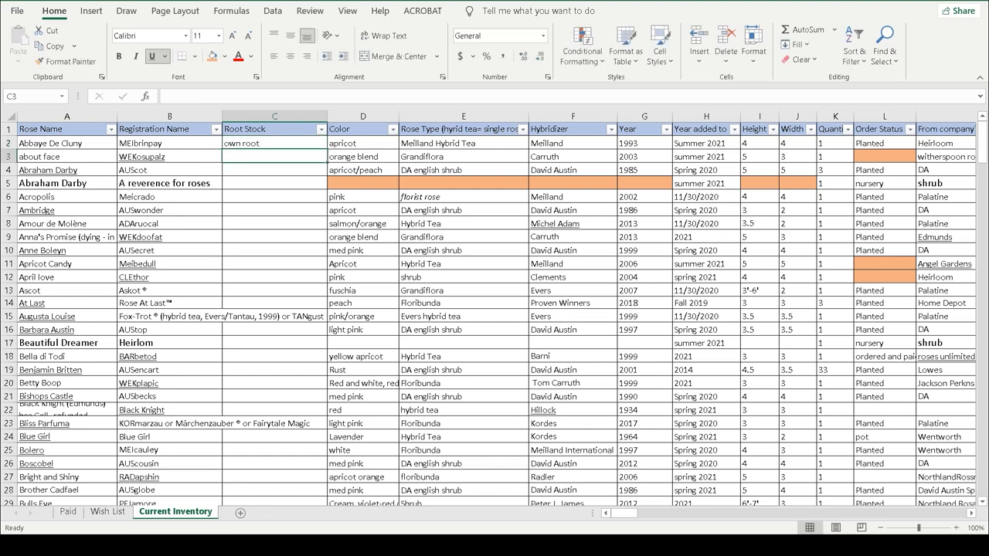
type("Dr")
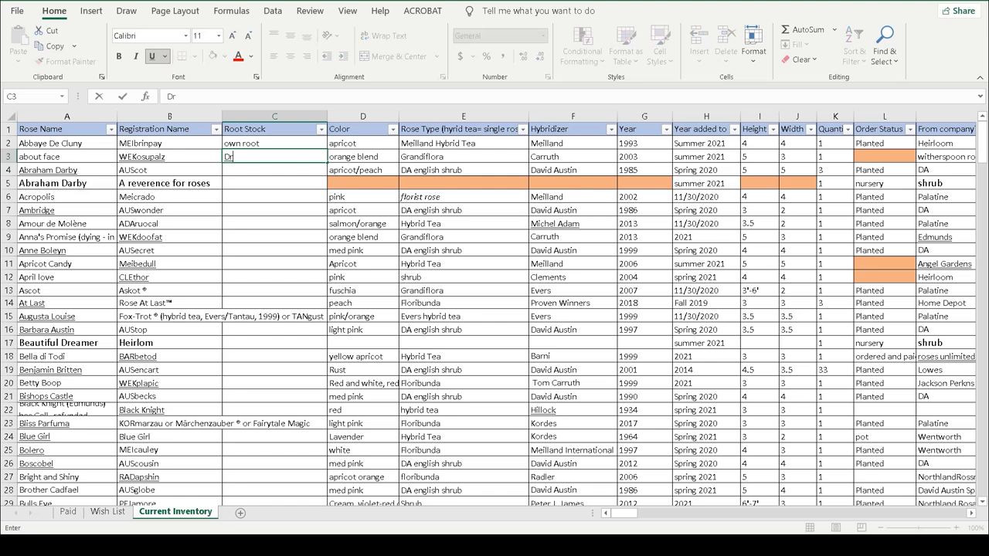
type("Multiflor")
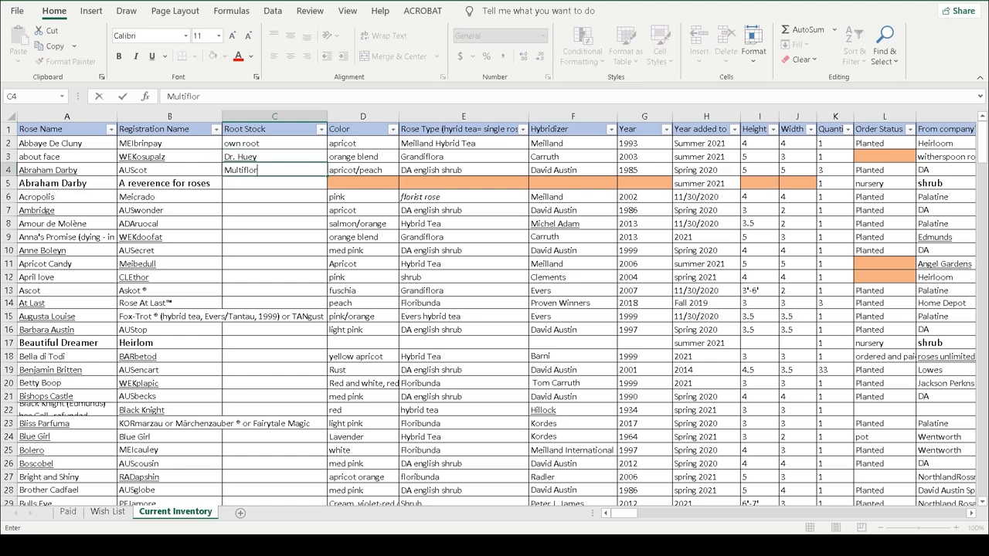
type("Fort")
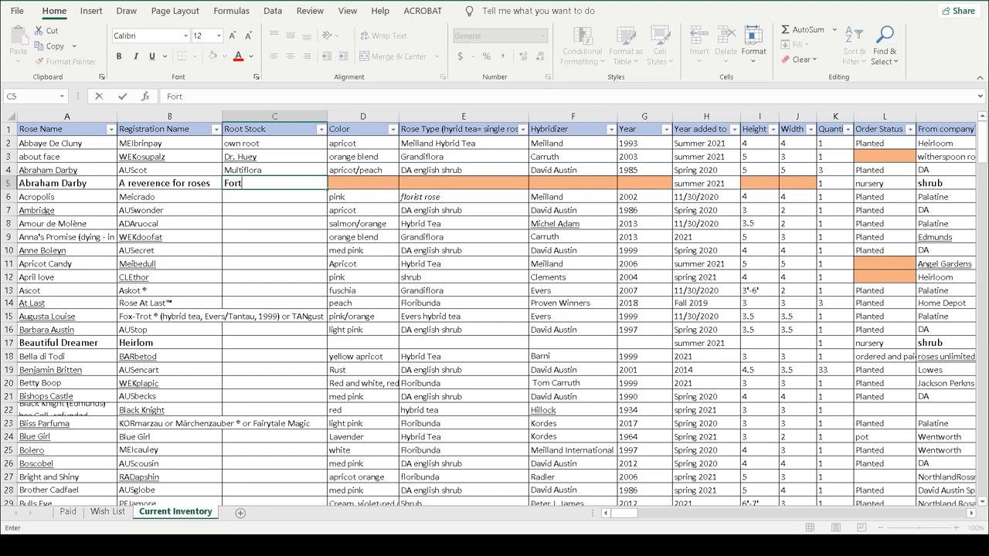
type("uni")
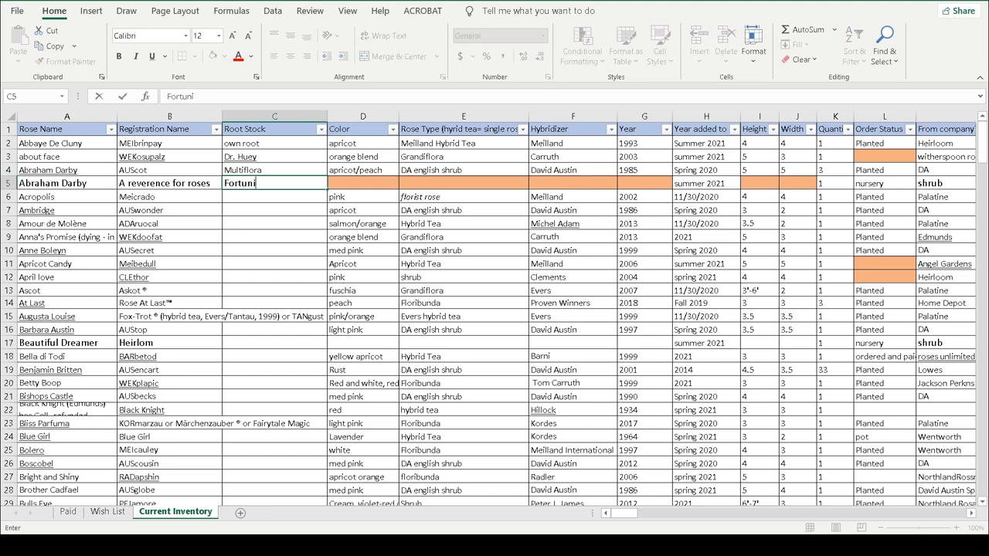
type("ana")
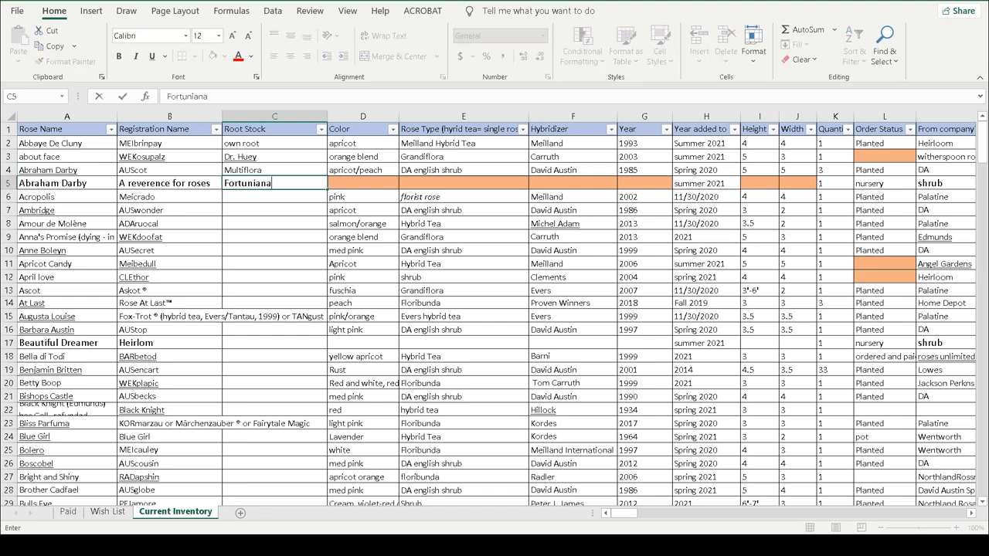